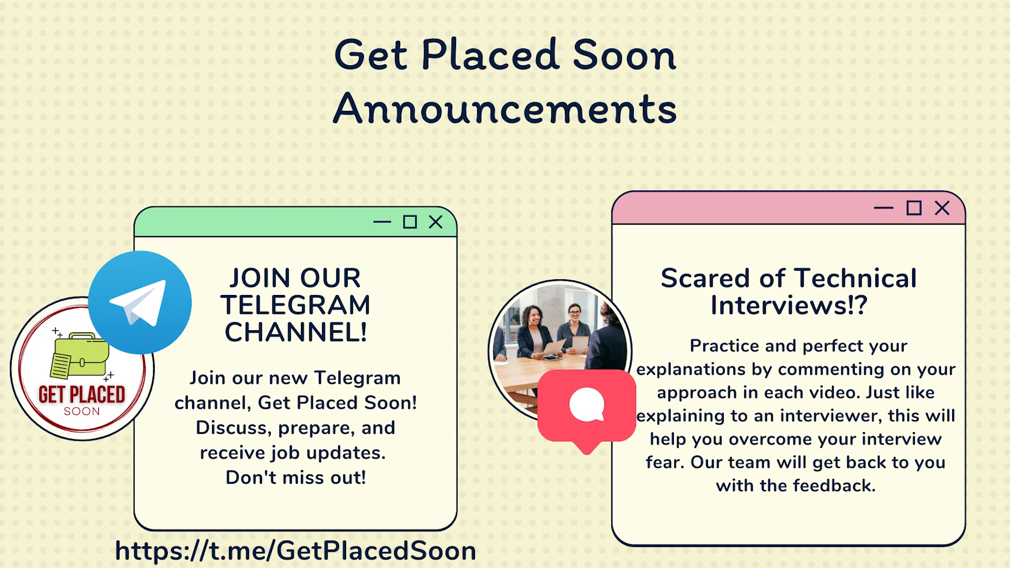
key("right")
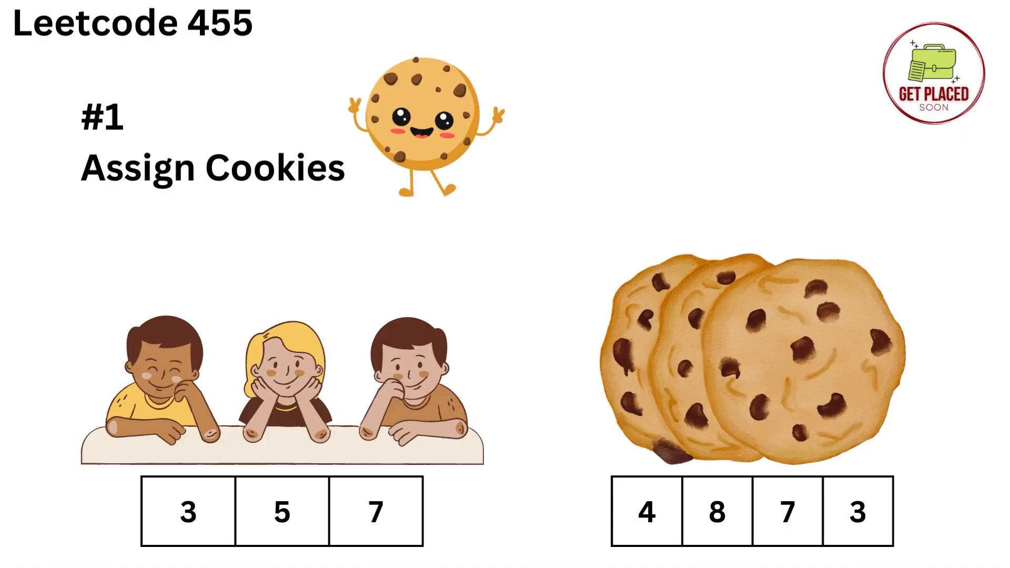